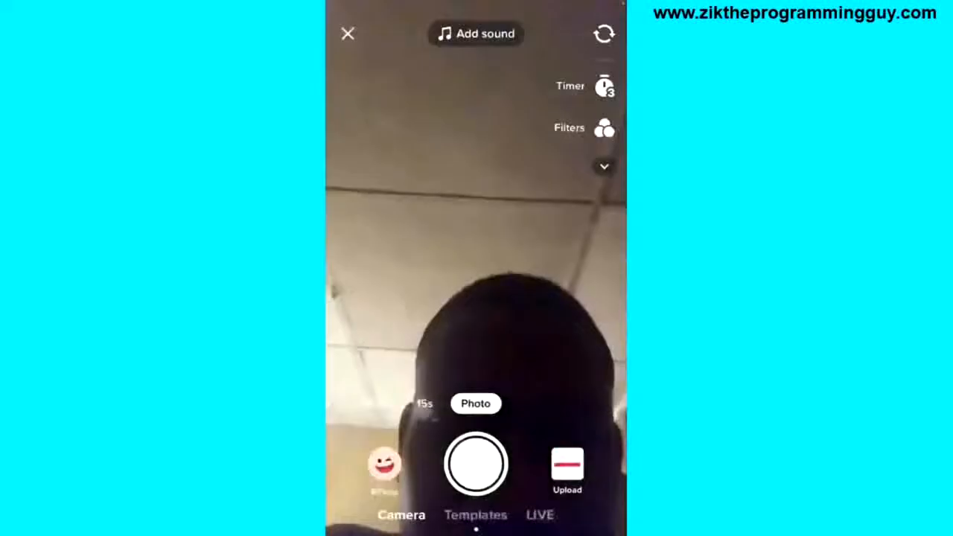
Switch the camera to LIVE mode, showing the 'live performance' stream setup
{"action": "left_click", "coordinate": [539, 515]}
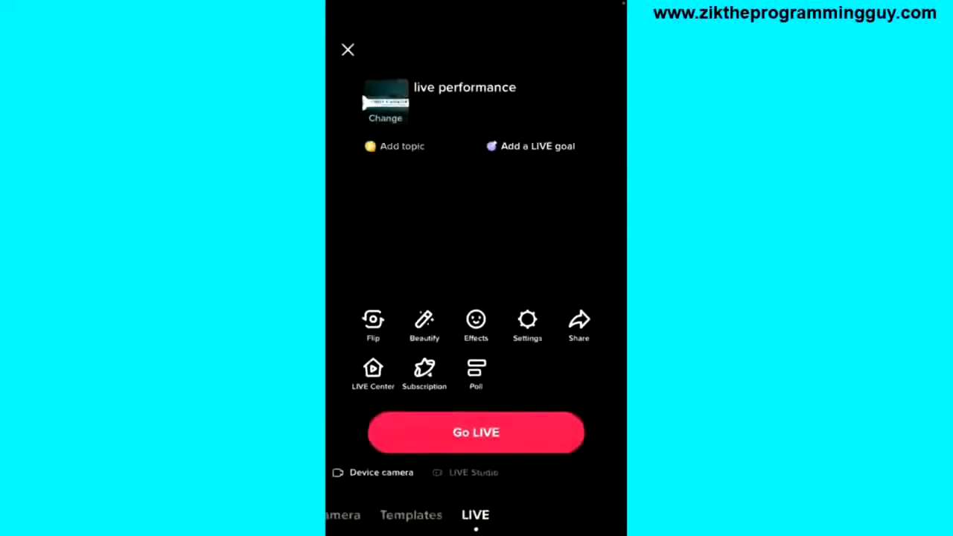
{"action": "left_click", "coordinate": [472, 474]}
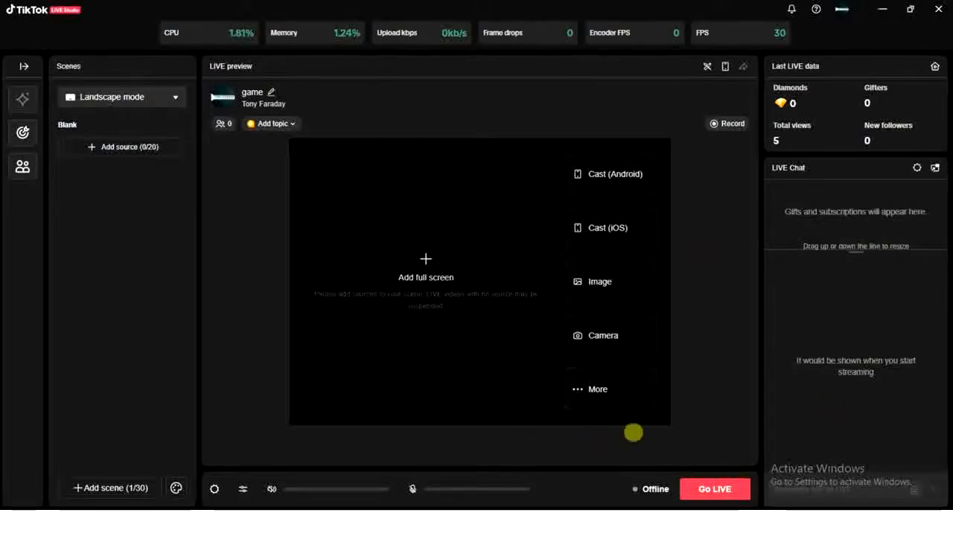
{"action": "mouse_move", "coordinate": [613, 488]}
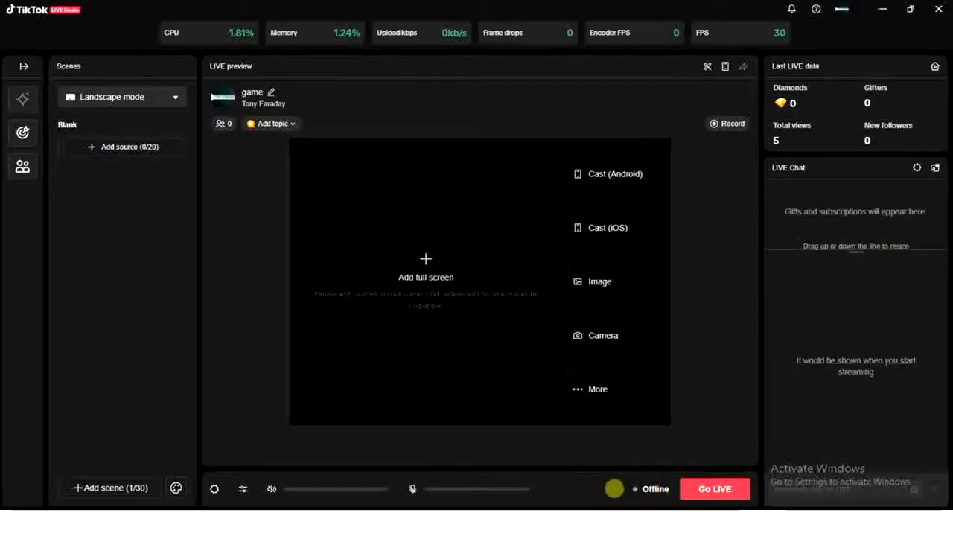